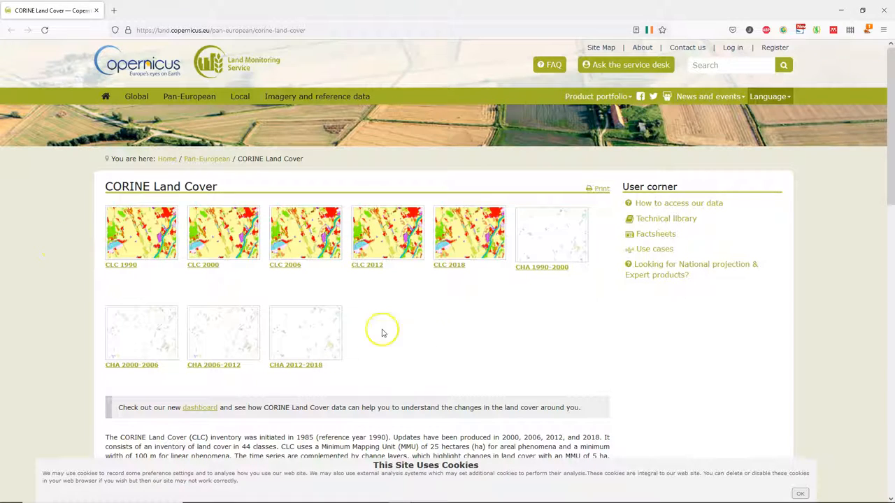
{"action": "mouse_move", "coordinate": [453, 267]}
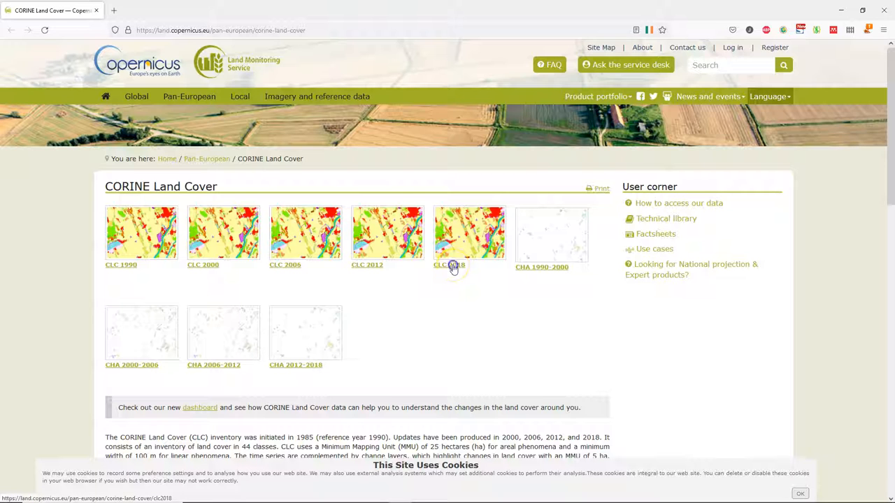
Open the CLC 2018 dataset page from the CORINE Land Cover product listing.
{"action": "left_click", "coordinate": [469, 233]}
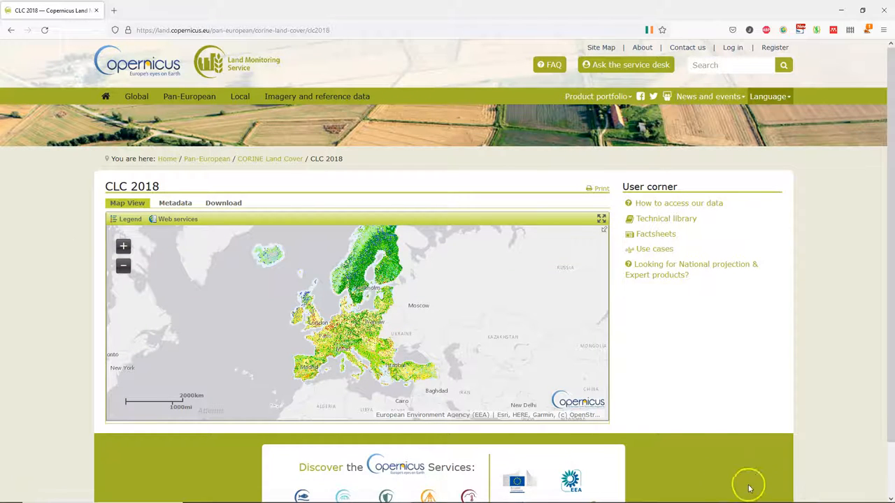
Log in on the CLC 2018 Download tab and select Corine Land Cover - GeoPackage.
{"action": "left_click", "coordinate": [223, 202]}
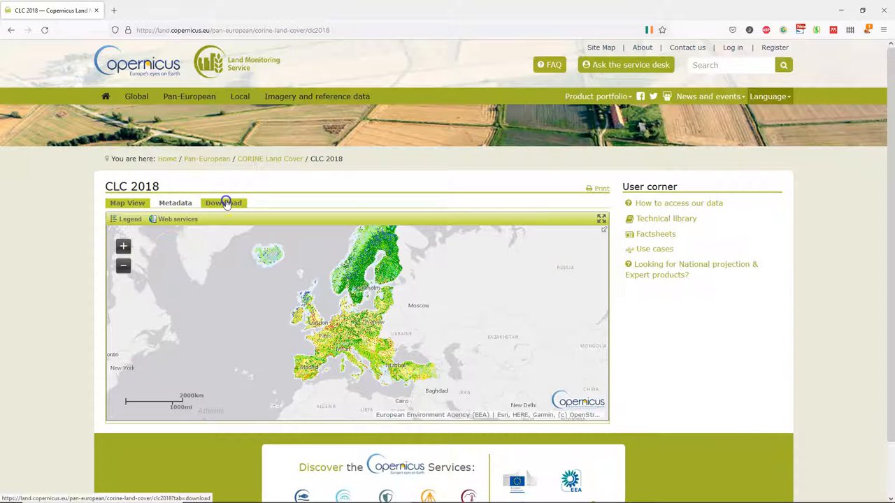
{"action": "left_click", "coordinate": [223, 202]}
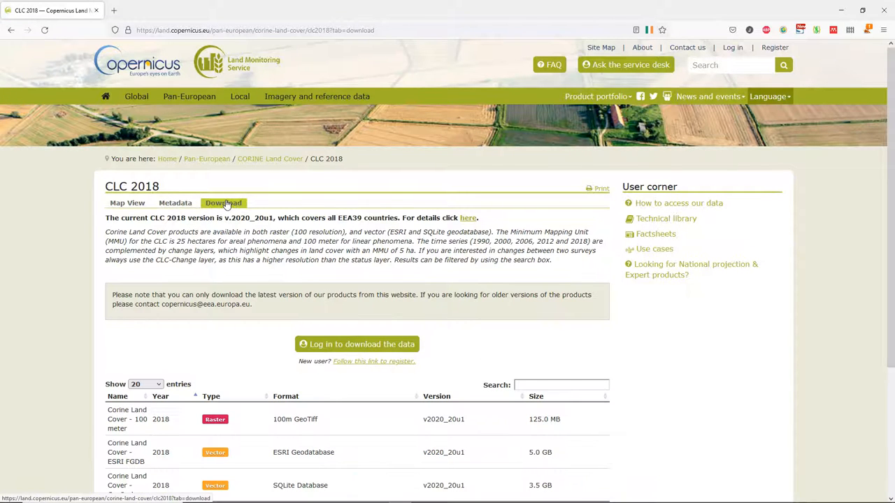
{"action": "scroll", "scroll_direction": "down", "scroll_amount": 3}
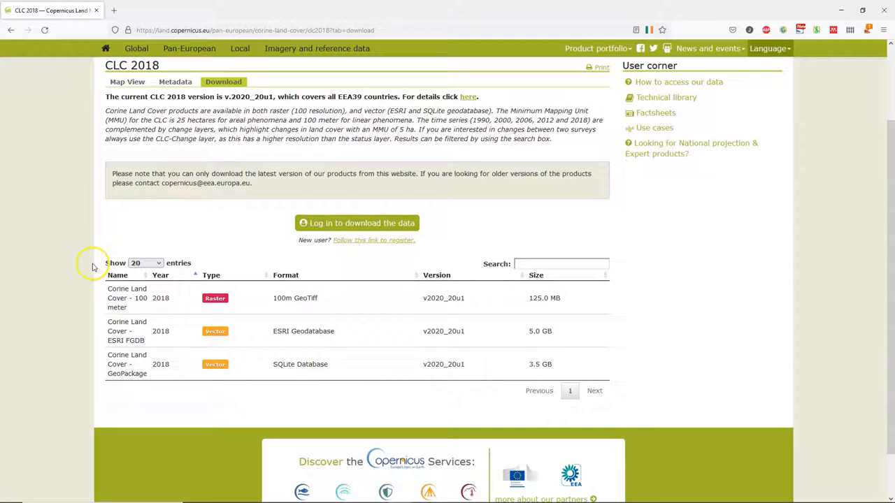
{"action": "left_click", "coordinate": [357, 223]}
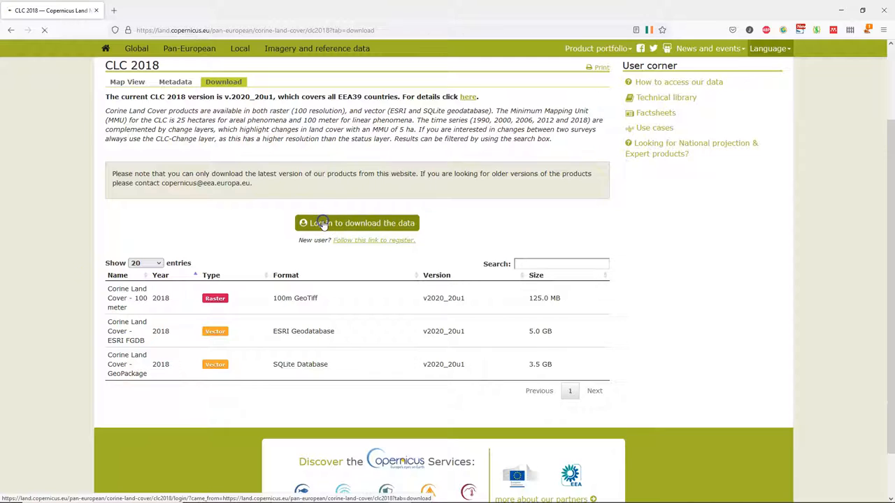
{"action": "left_click", "coordinate": [356, 223]}
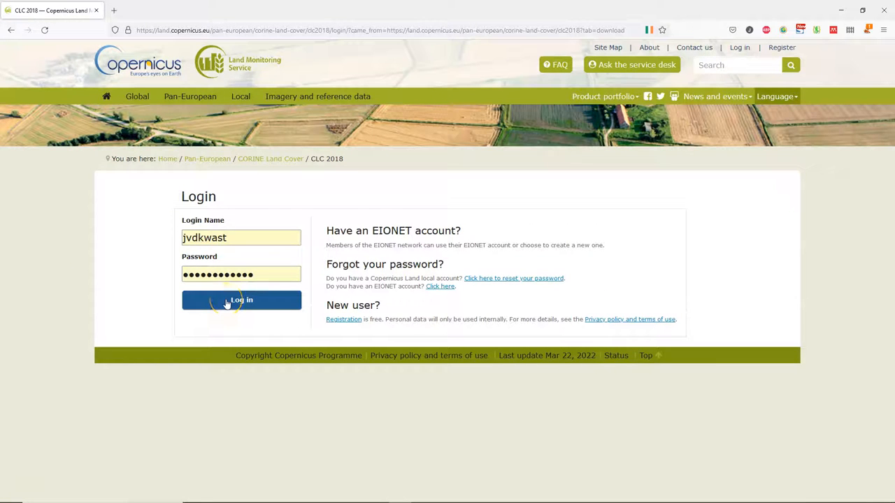
{"action": "left_click", "coordinate": [241, 300]}
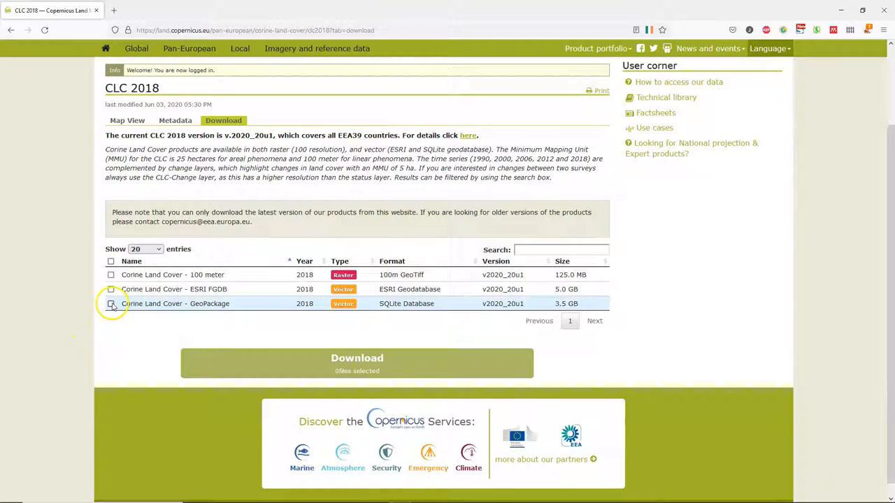
{"action": "left_click", "coordinate": [111, 303]}
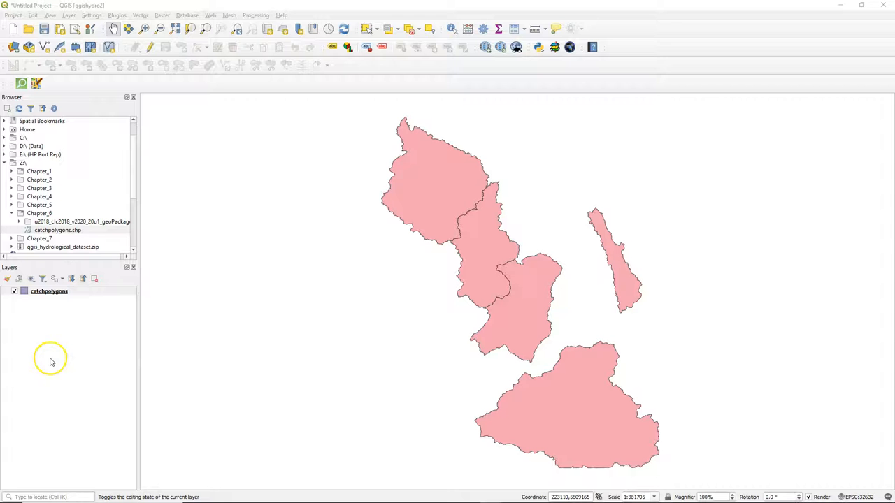
Add the U2018_CLC2018_V2020_20u1 layer from the downloaded .gpkg via the Browser panel.
{"action": "left_click", "coordinate": [20, 222]}
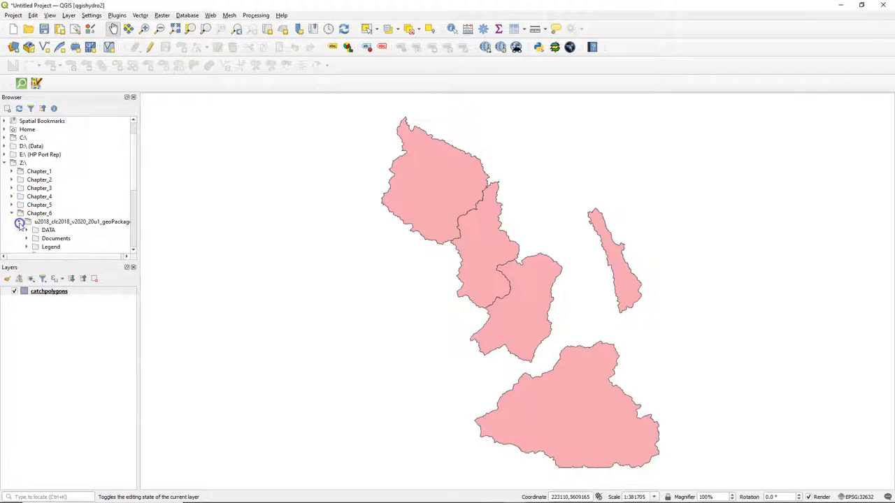
{"action": "left_click", "coordinate": [26, 229]}
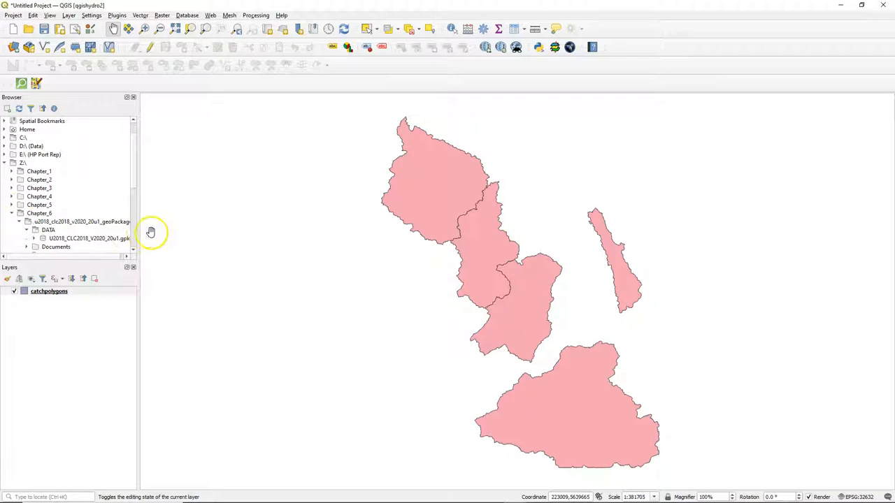
{"action": "left_click_drag", "start_coordinate": [140, 230], "coordinate": [186, 230]}
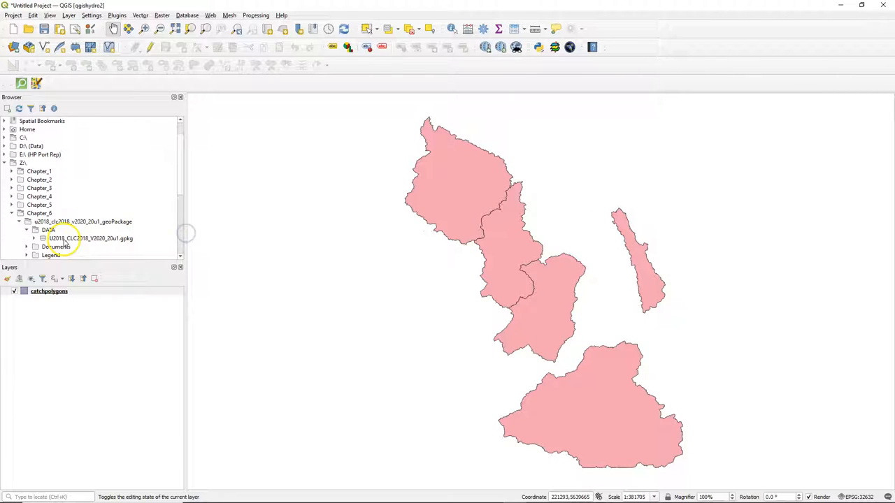
{"action": "left_click", "coordinate": [89, 238]}
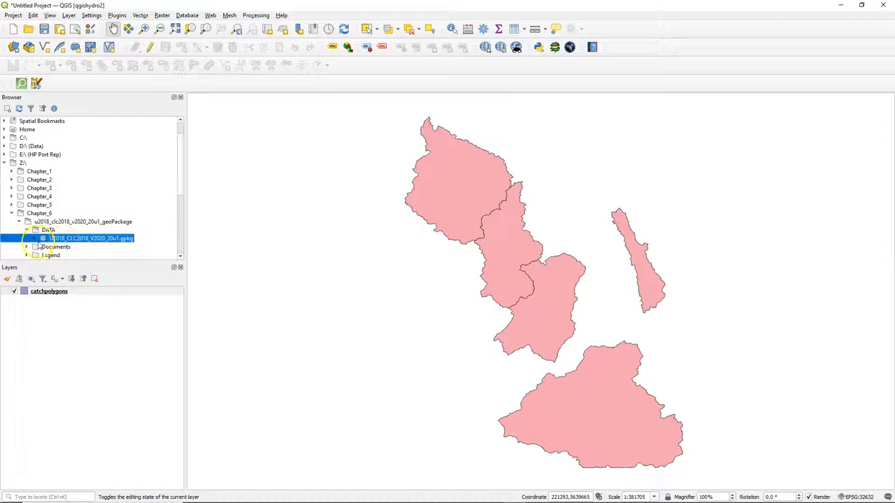
{"action": "left_click", "coordinate": [38, 238]}
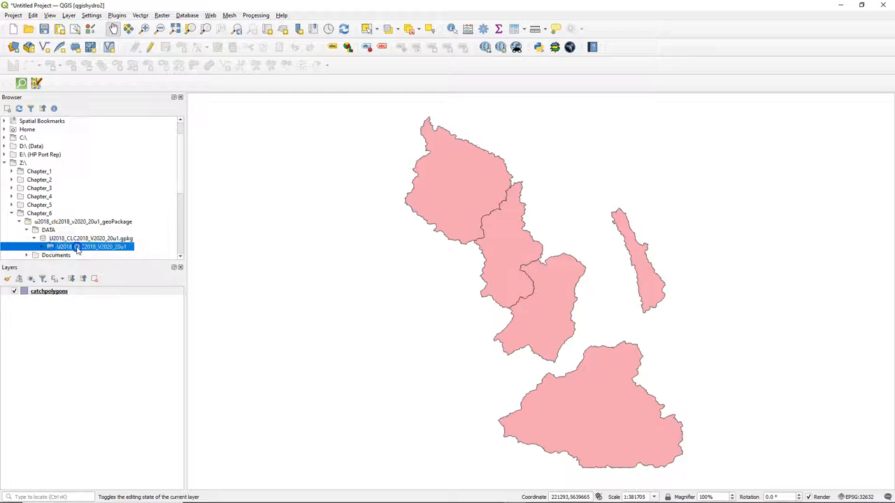
{"action": "double_click", "coordinate": [88, 247]}
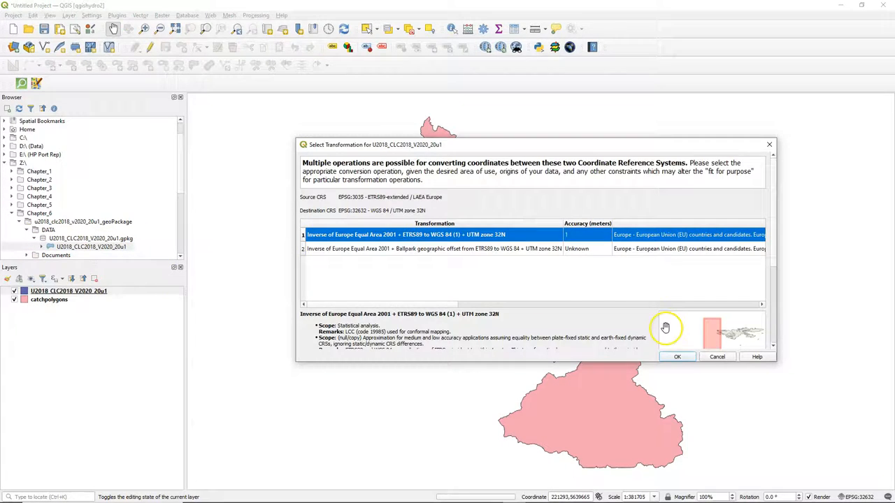
Accept the suggested transformation and move the land cover layer beneath catchpolygons.
{"action": "left_click", "coordinate": [676, 356]}
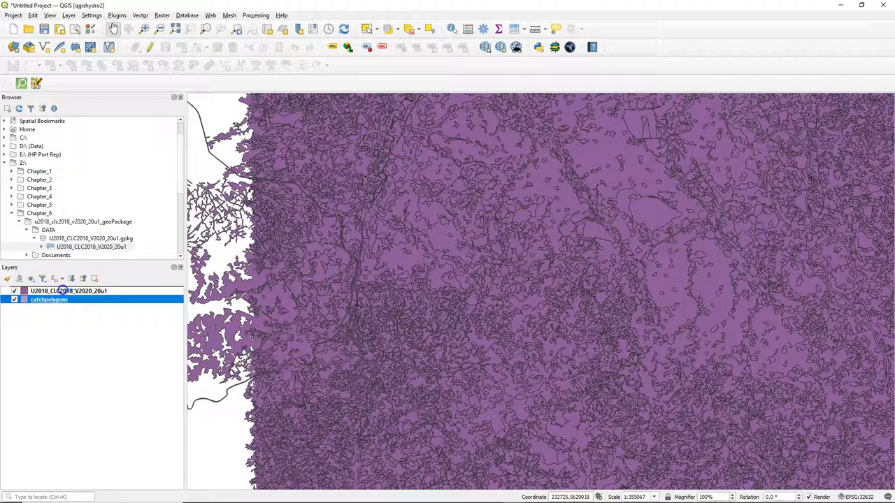
{"action": "left_click_drag", "start_coordinate": [49, 299], "coordinate": [49, 288]}
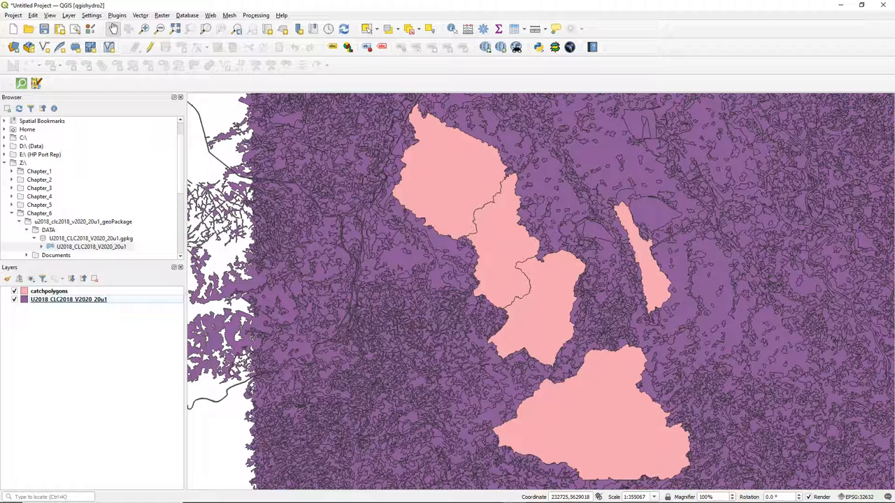
{"action": "left_click", "coordinate": [49, 290]}
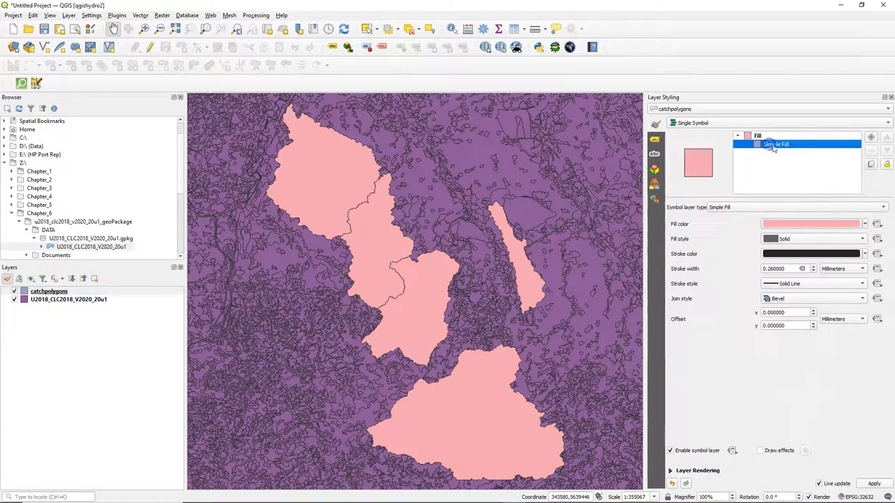
Change the catchpolygons symbol layer type from Simple Fill to Outline: Simple Line.
{"action": "left_click", "coordinate": [882, 207]}
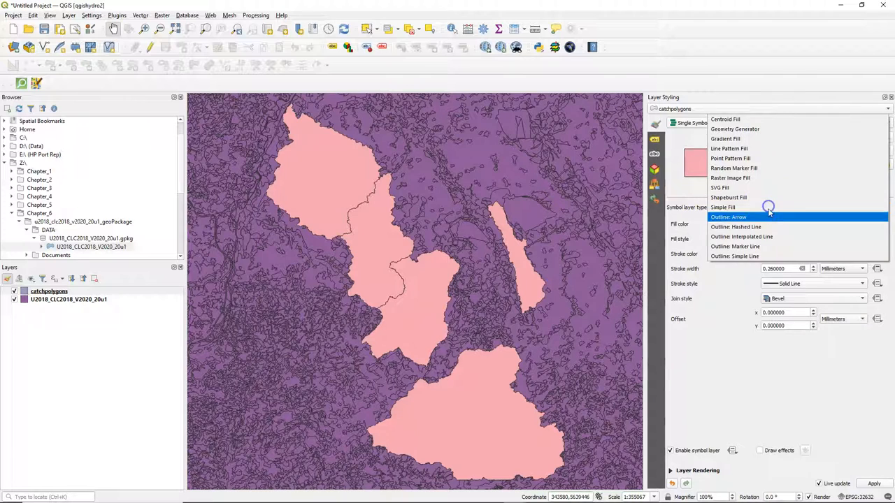
{"action": "left_click", "coordinate": [733, 256]}
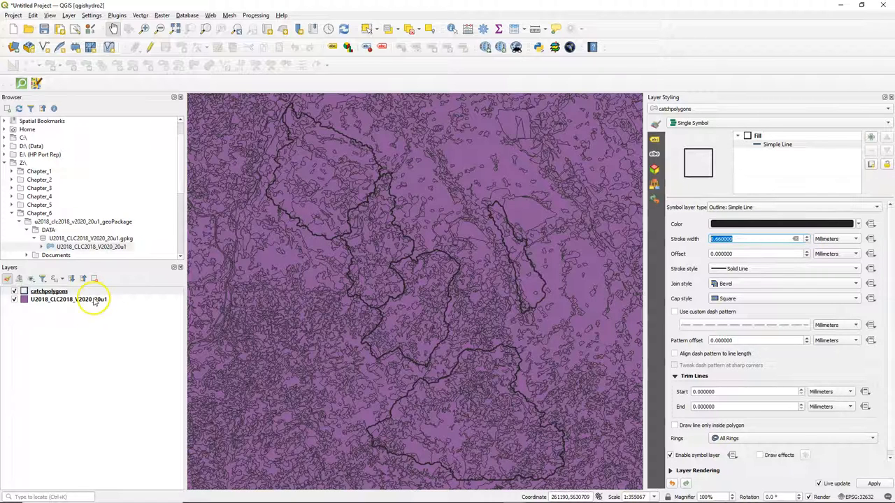
Open the CLC layer's Properties and choose Load Style from the Symbology Style menu.
{"action": "right_click", "coordinate": [68, 299]}
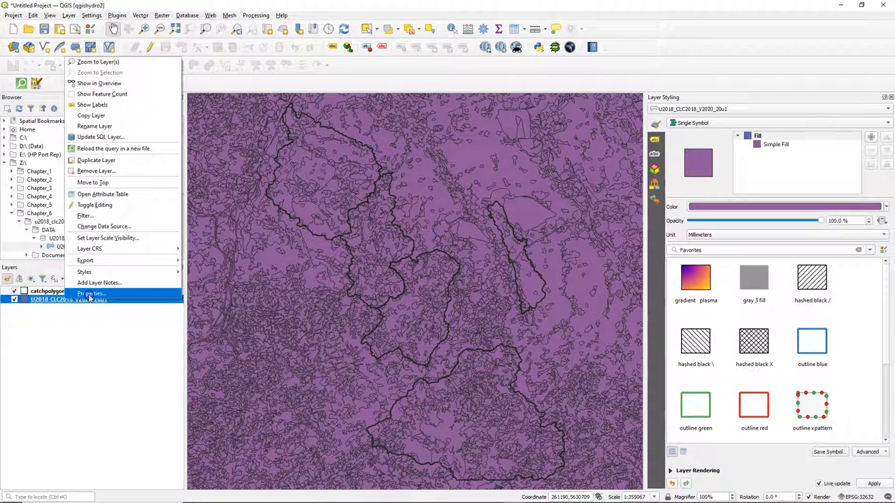
{"action": "left_click", "coordinate": [89, 293]}
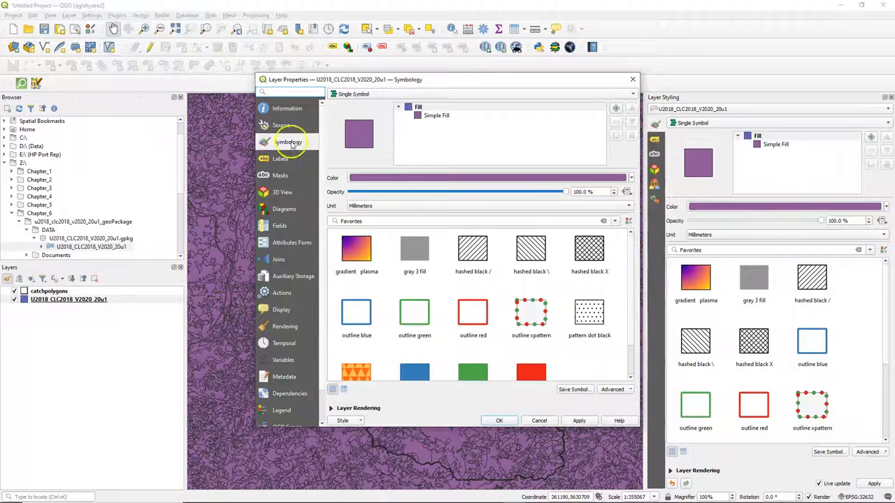
{"action": "left_click", "coordinate": [343, 420]}
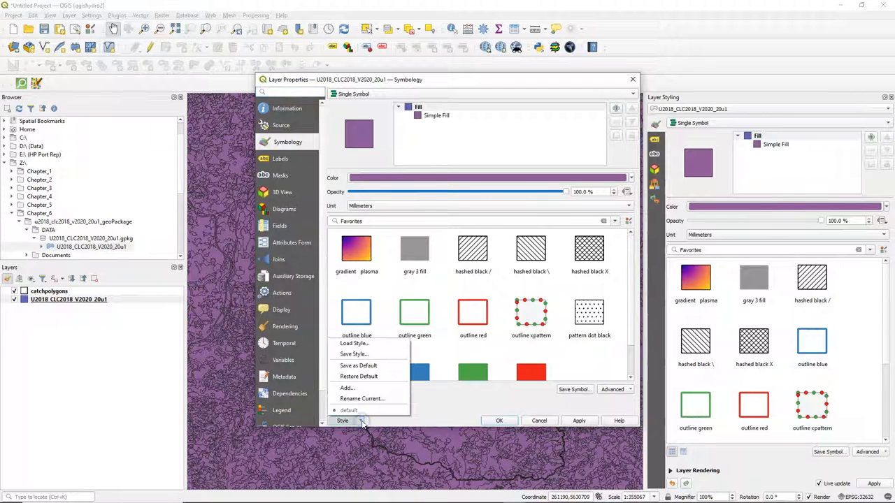
{"action": "left_click", "coordinate": [354, 344]}
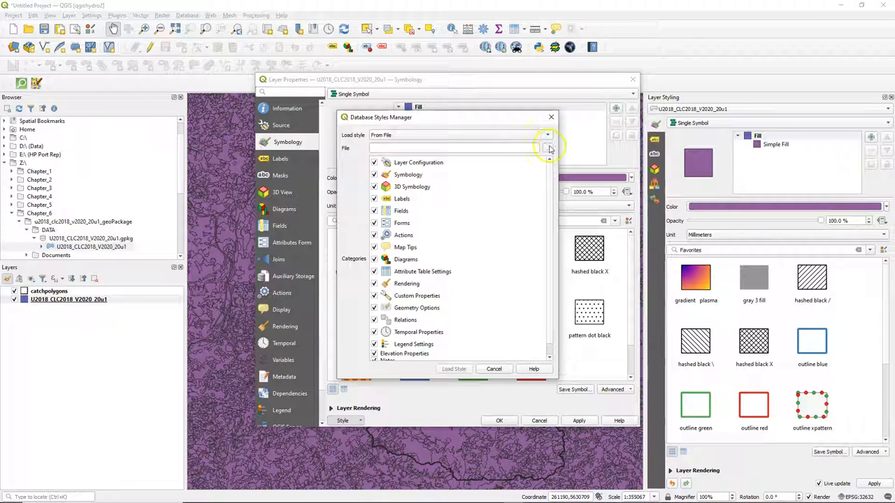
Load clc_legend.qml from the Legend folder as the land cover layer's style.
{"action": "left_click", "coordinate": [548, 147]}
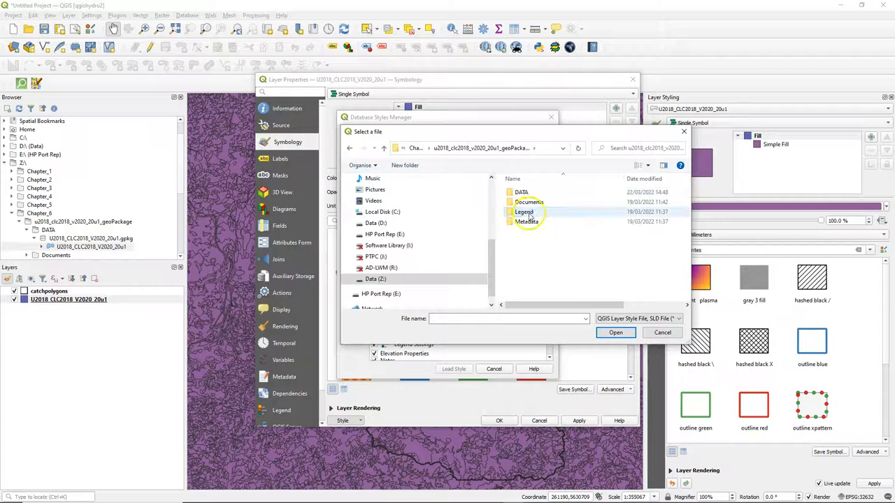
{"action": "double_click", "coordinate": [523, 212]}
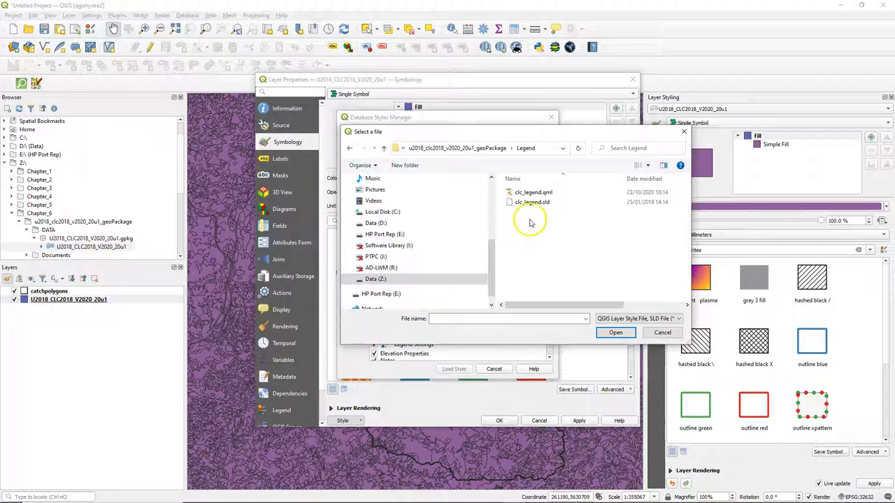
{"action": "left_click", "coordinate": [534, 192]}
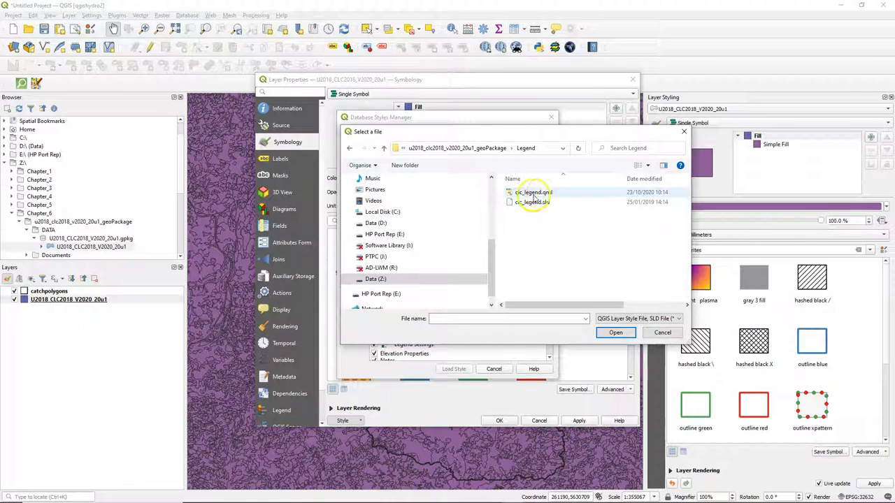
{"action": "left_click", "coordinate": [533, 192]}
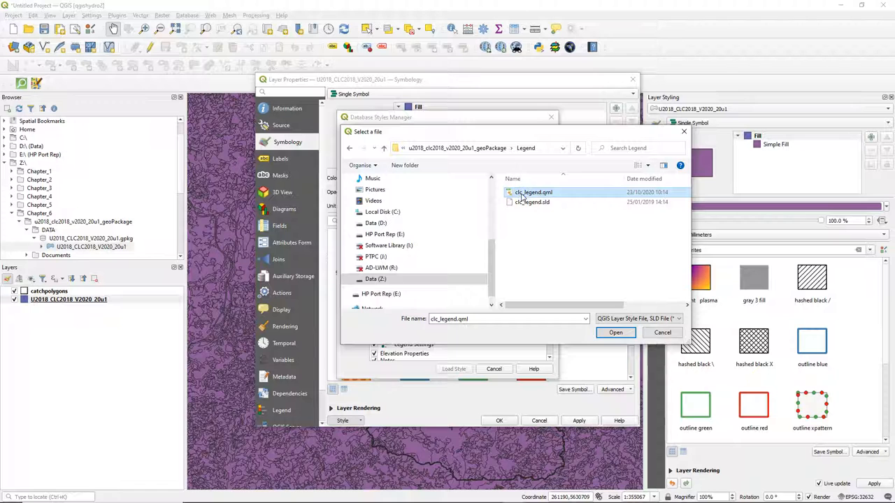
{"action": "left_click", "coordinate": [615, 332]}
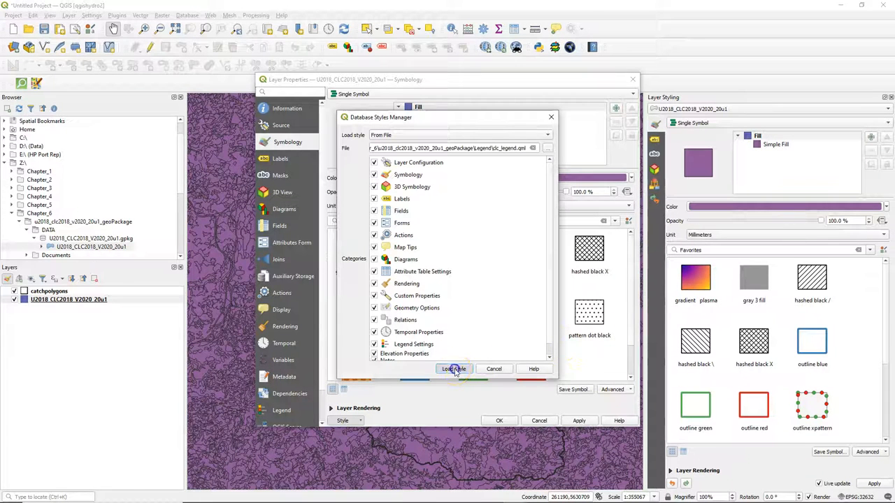
{"action": "left_click", "coordinate": [453, 368]}
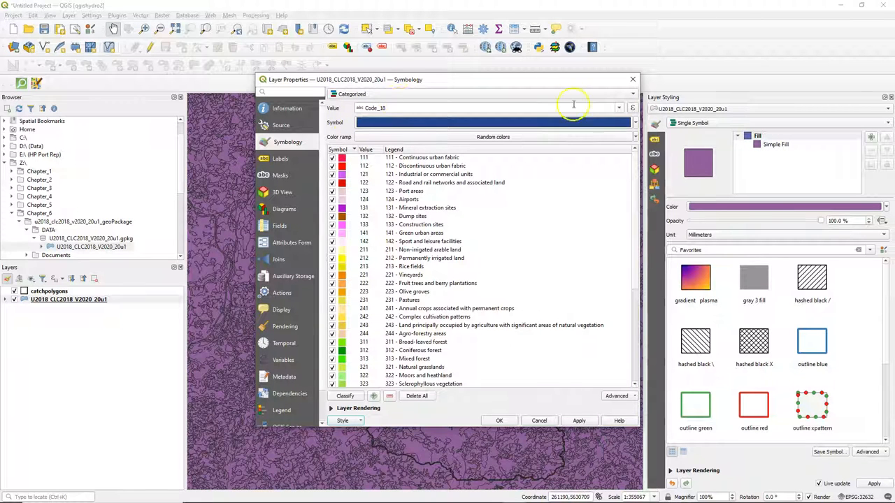
Review the Categorized Code_18 symbology and apply it to the CLC 2018 layer.
{"action": "left_click", "coordinate": [618, 108]}
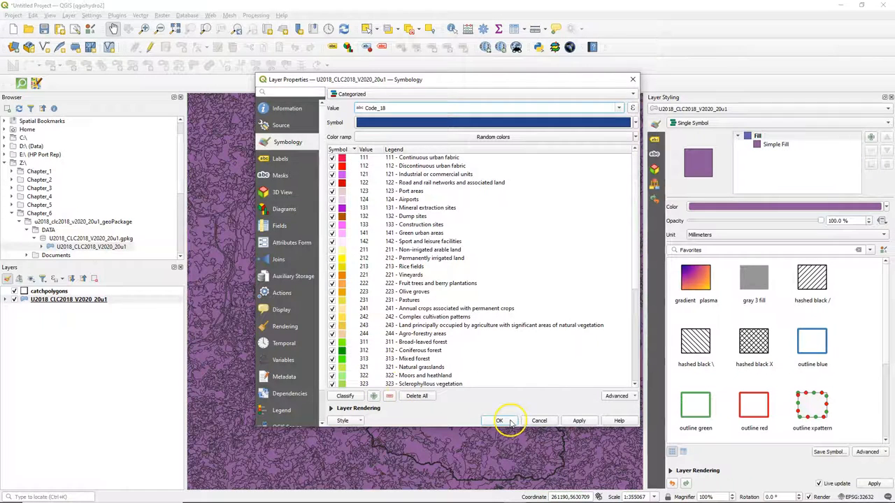
{"action": "left_click", "coordinate": [499, 420]}
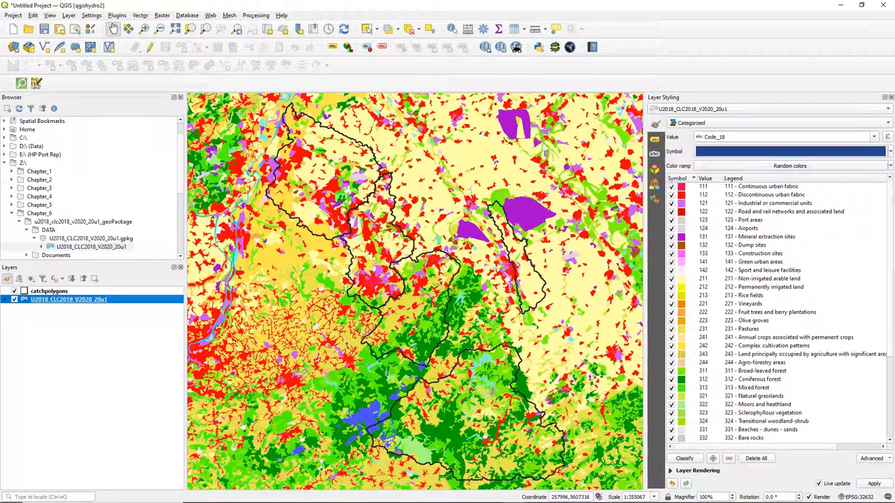